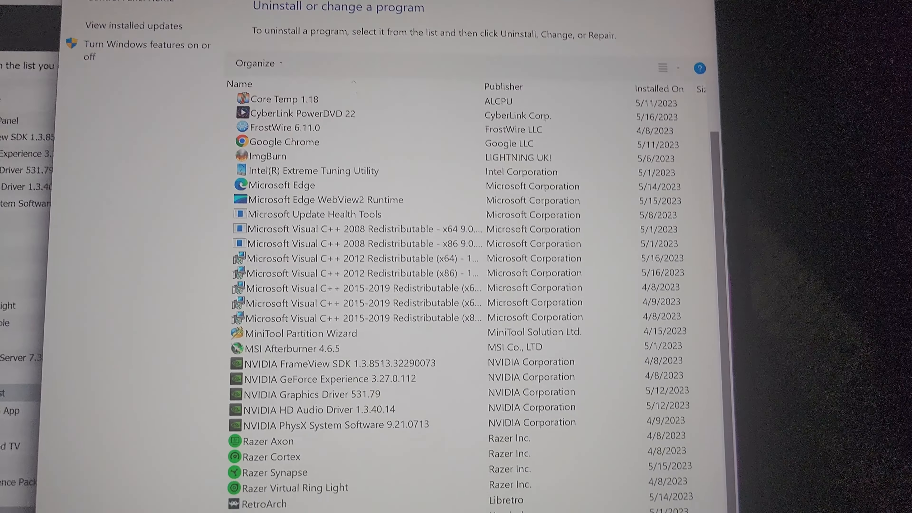
Step: Review the Camera permission page with camera access off for the device and all apps, then go back
scroll("down", 3)
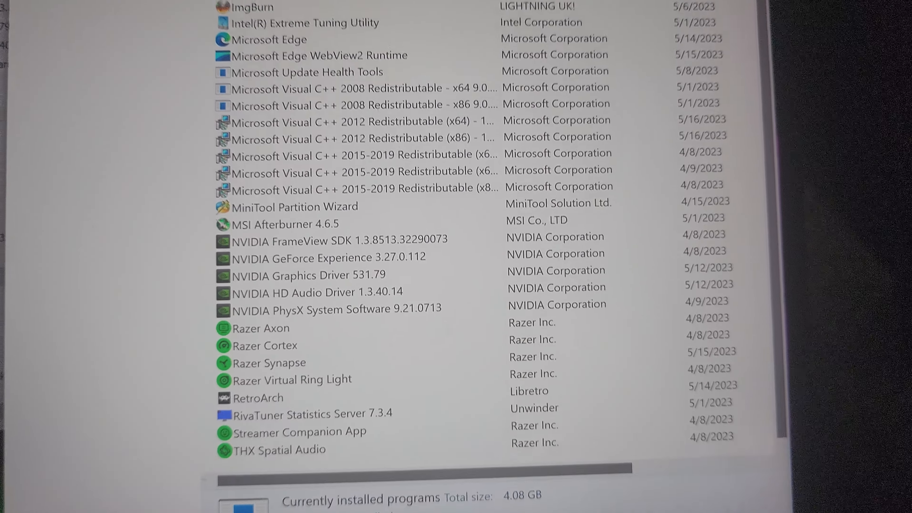
scroll("up", 3)
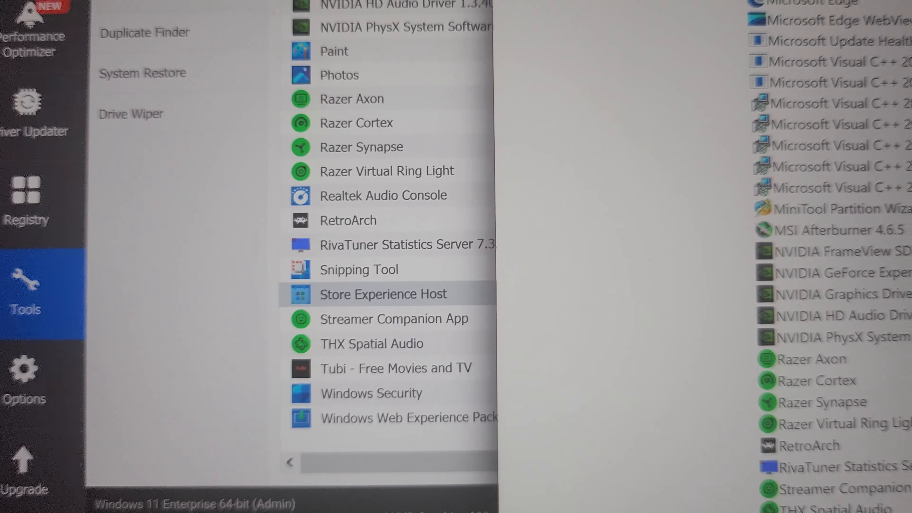
scroll("down", 3)
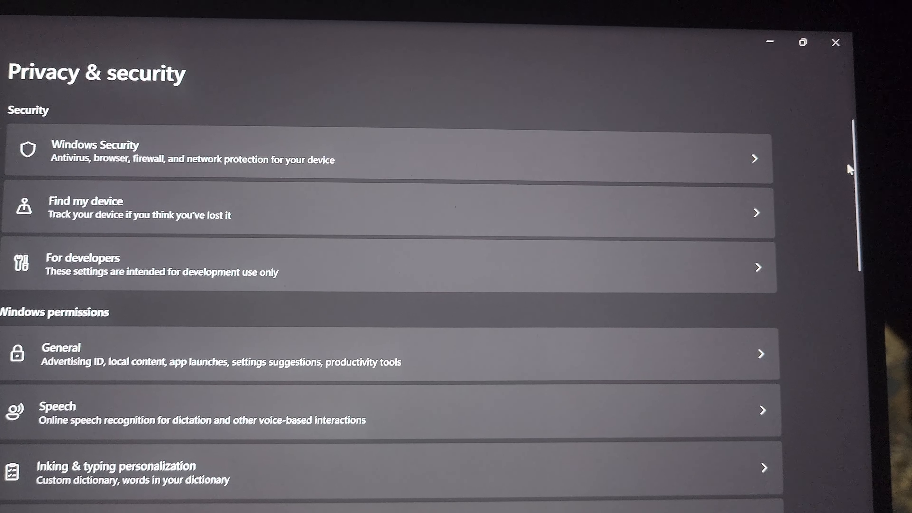
scroll("down", 3)
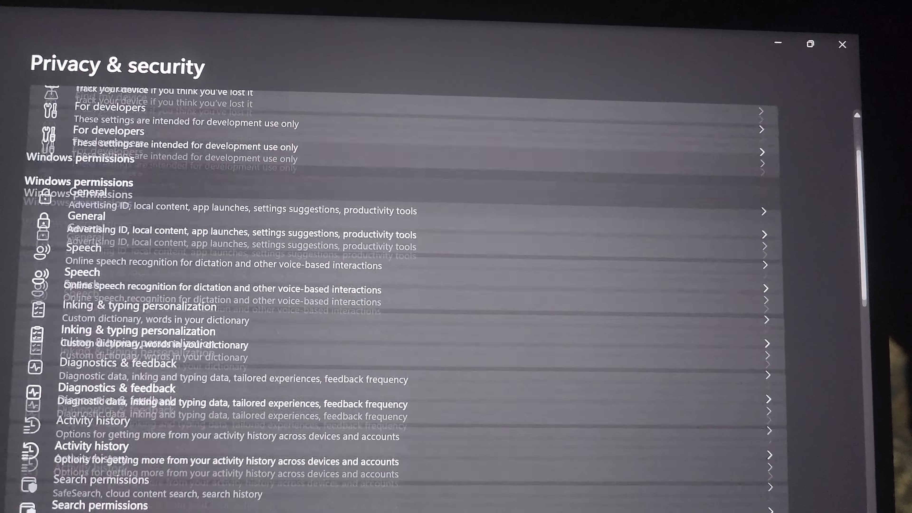
scroll("down", 3)
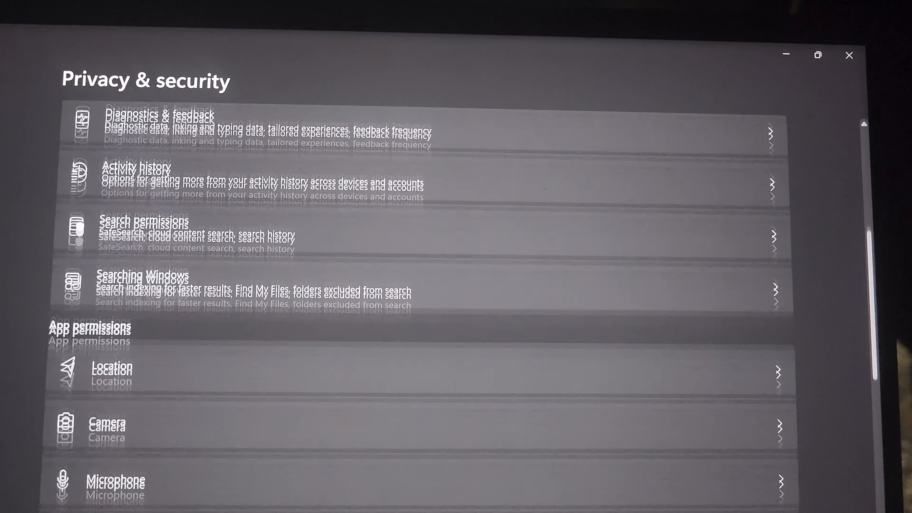
scroll("down", 3)
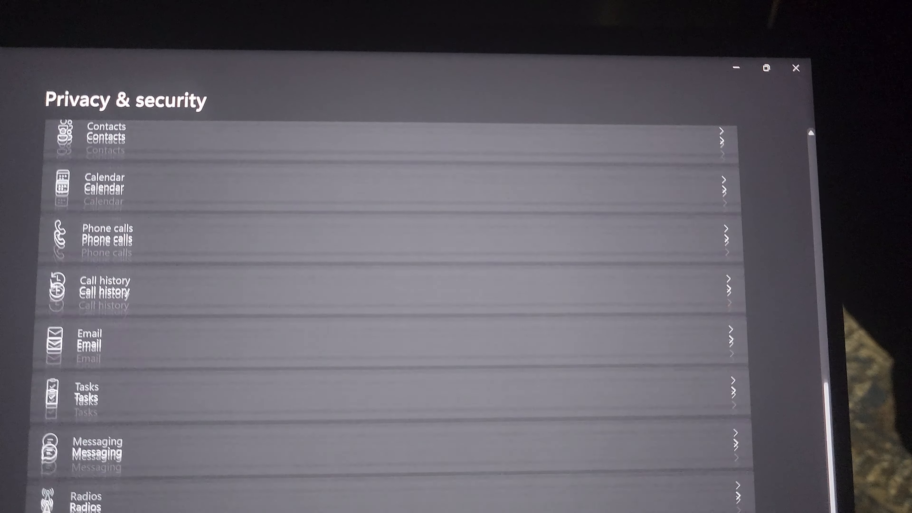
scroll("down", 3)
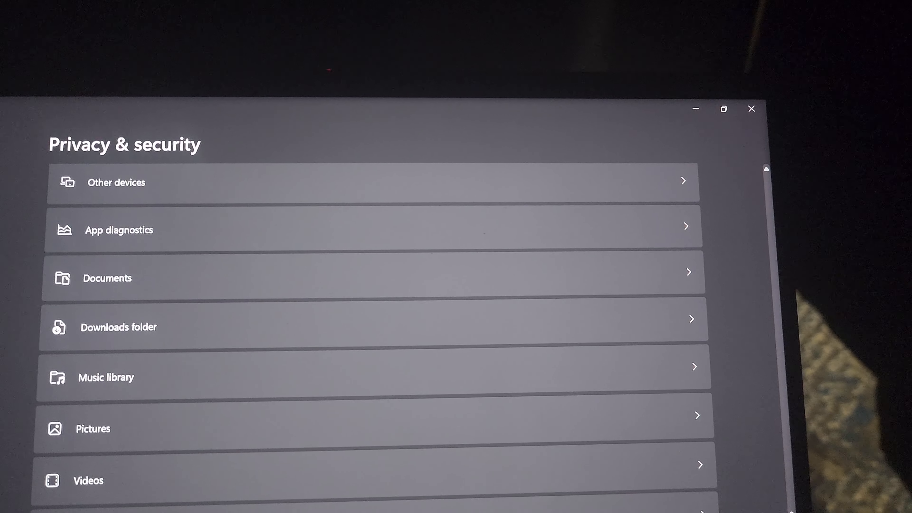
scroll("down", 3)
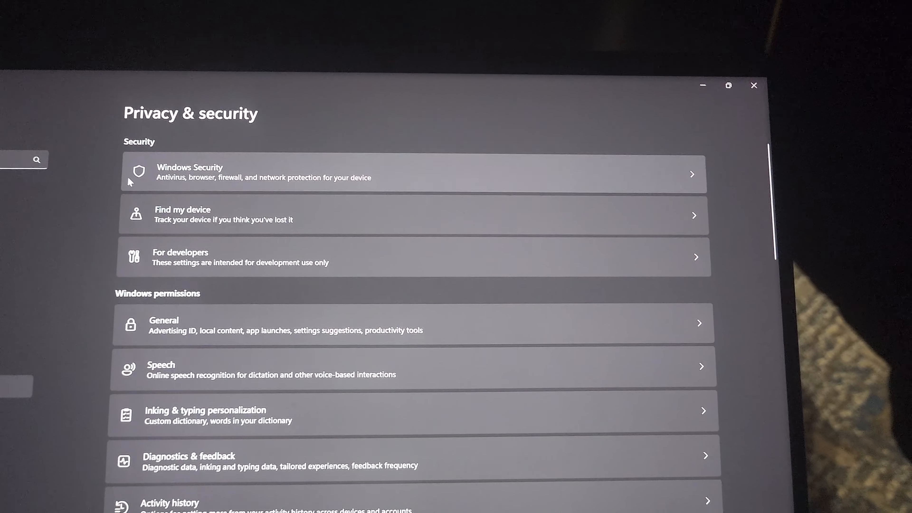
scroll("down", 3)
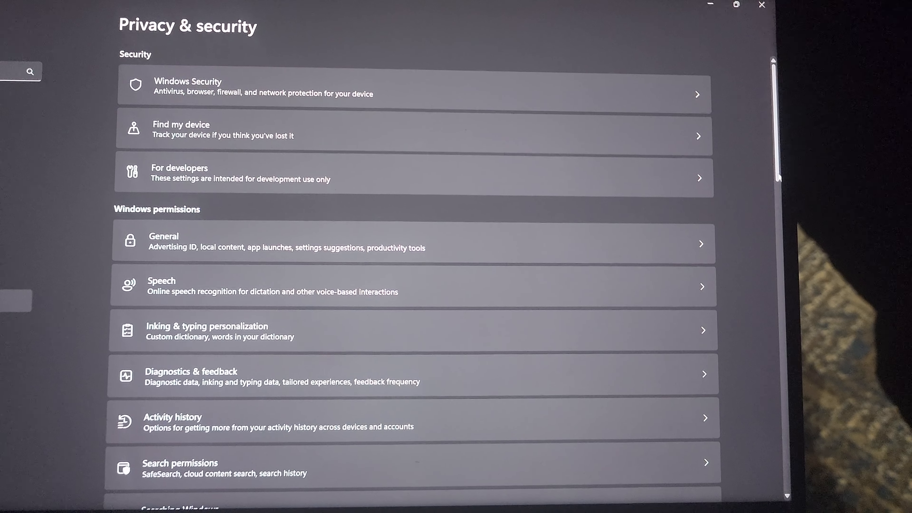
scroll("down", 3)
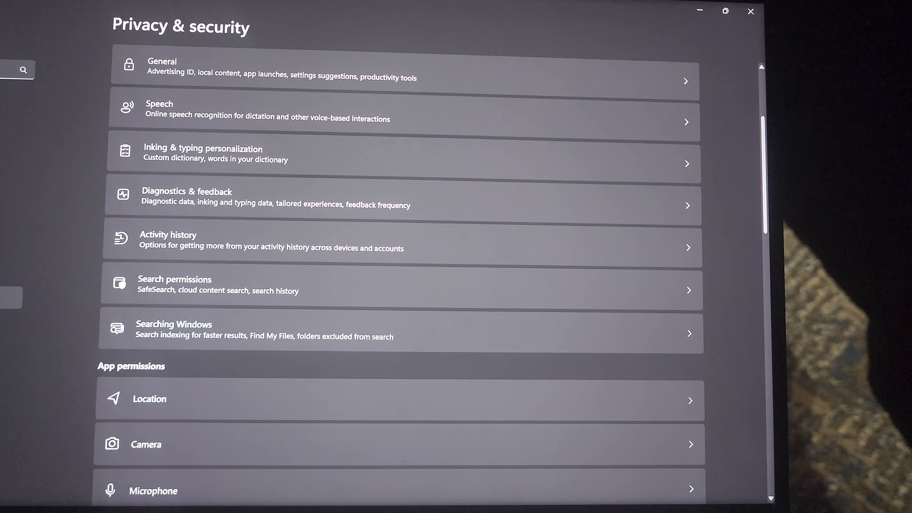
scroll("down", 3)
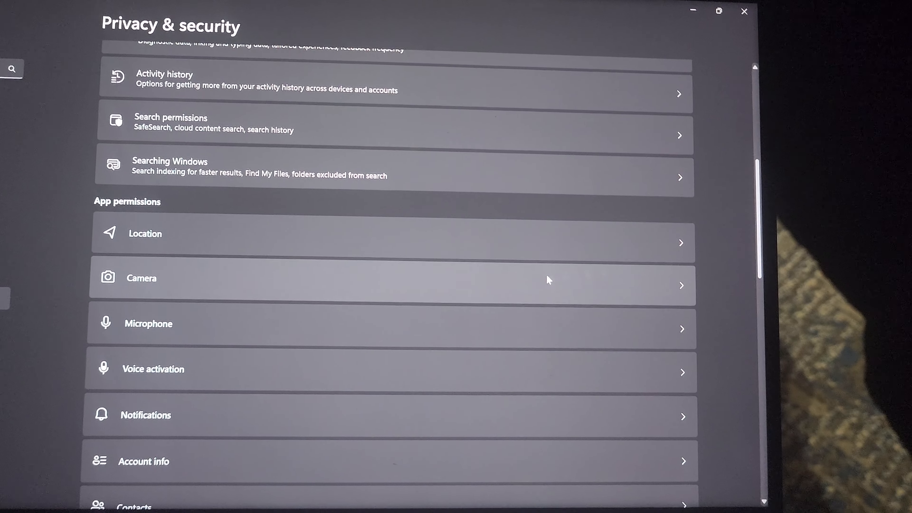
left_click(390, 277)
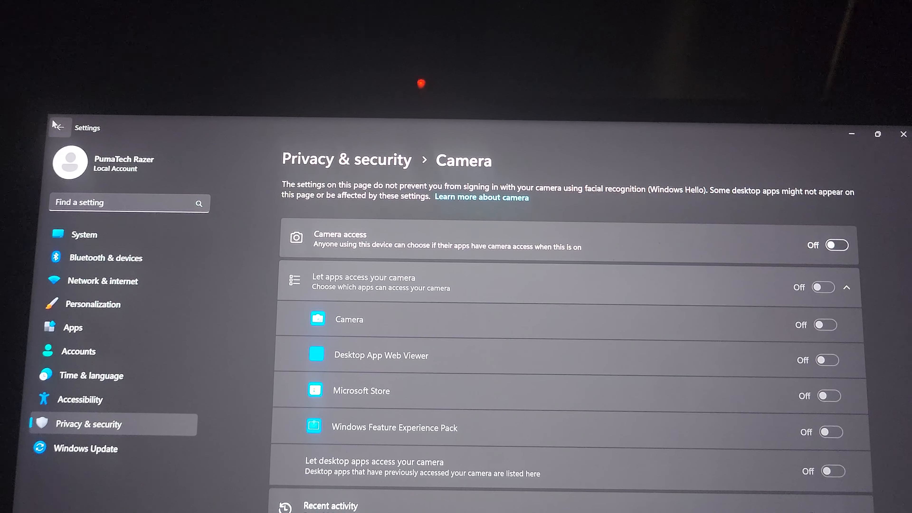
left_click(59, 127)
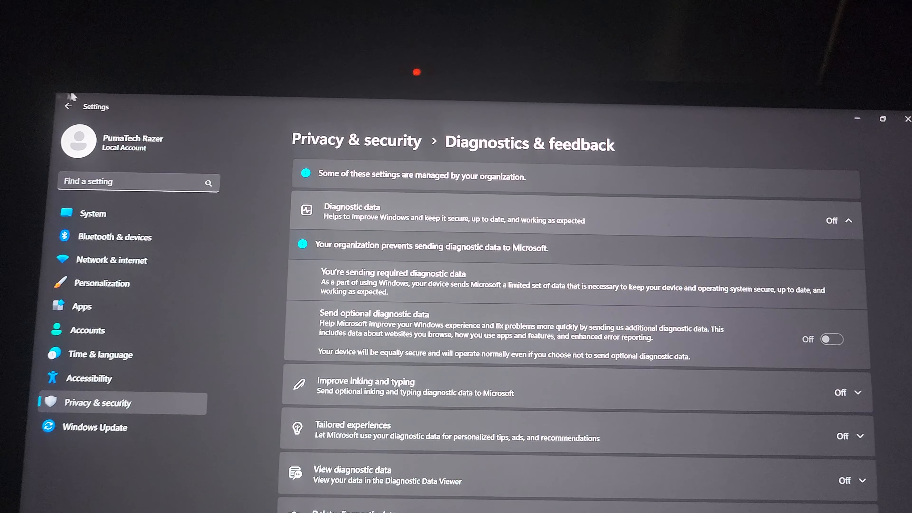
Step: Leave Diagnostics & feedback with optional diagnostic data off and return to Privacy & security
left_click(70, 105)
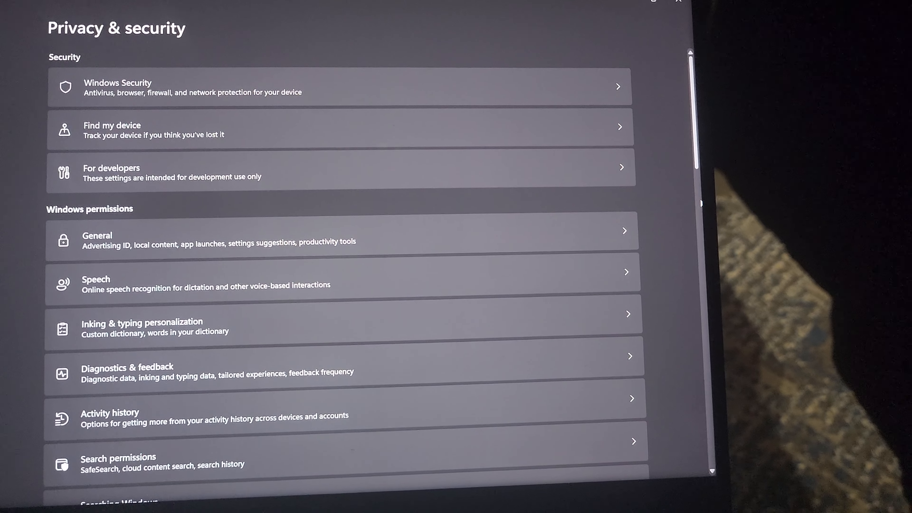
scroll("down", 3)
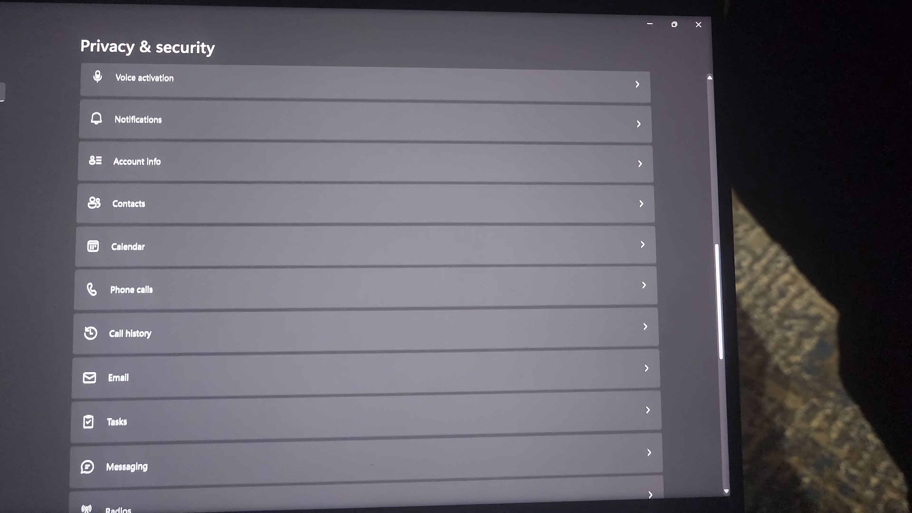
scroll("down", 3)
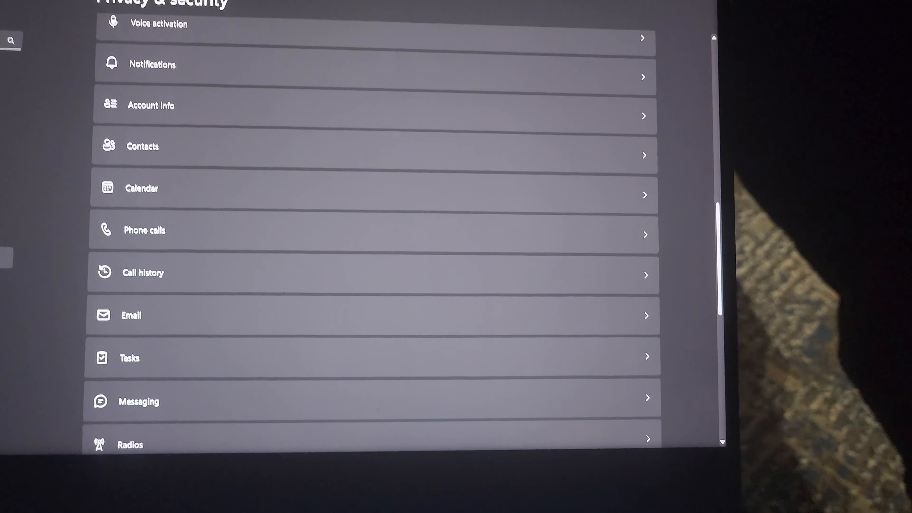
scroll("down", 3)
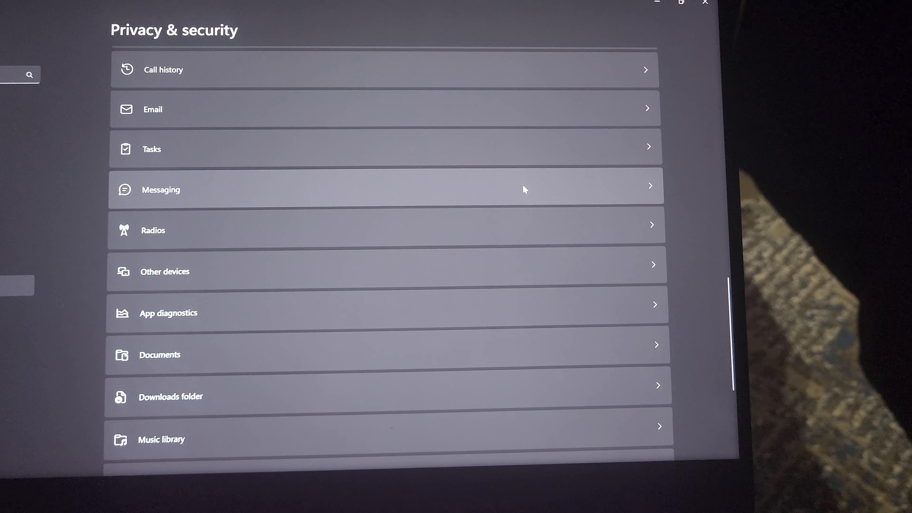
Step: Review the Messaging page with message access off for all apps, then go back to Privacy & security
left_click(384, 189)
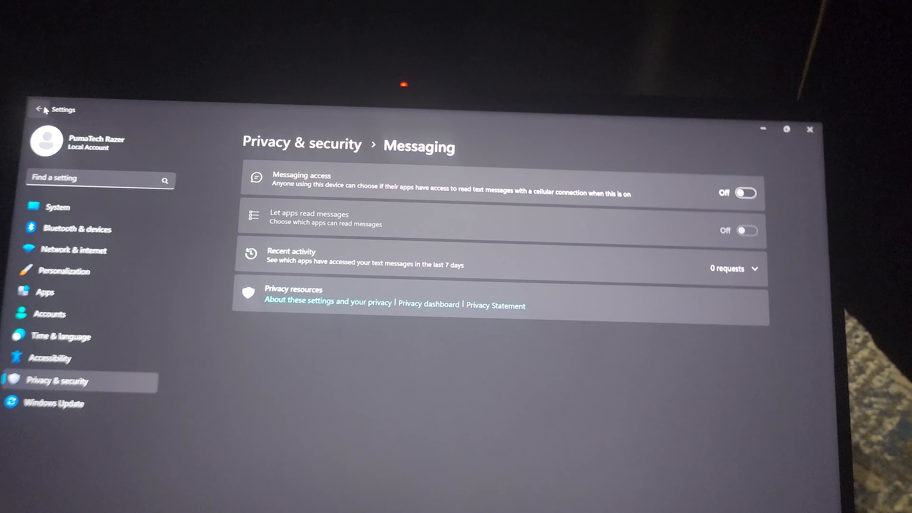
left_click(25, 105)
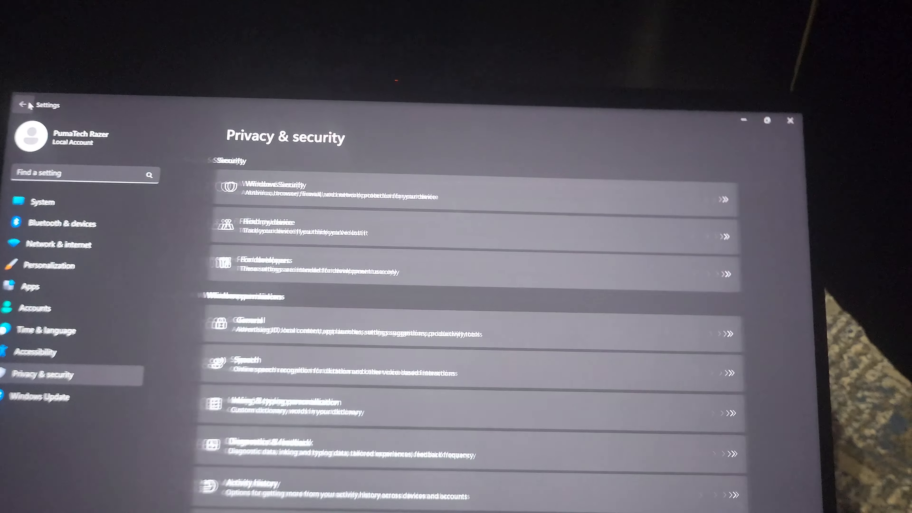